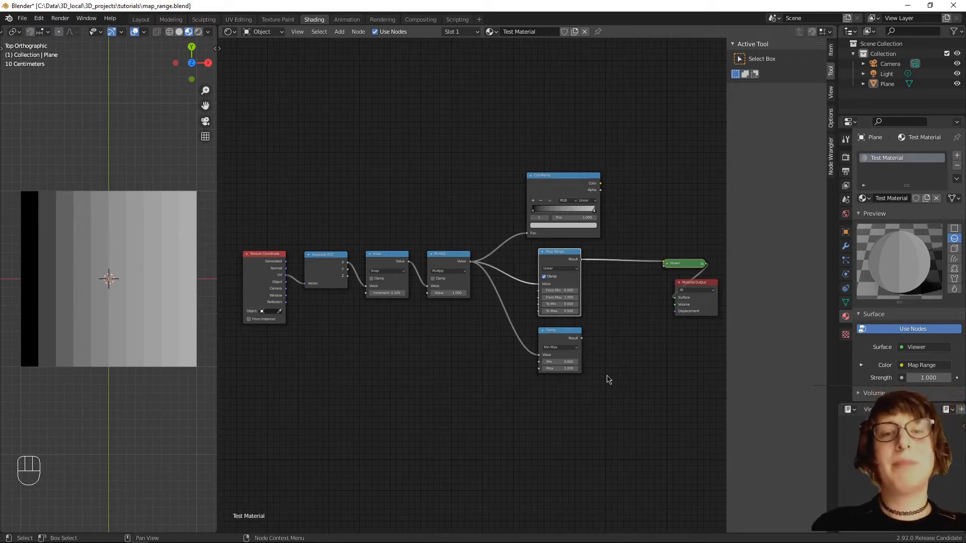
{"action": "mouse_move", "coordinate": [573, 420]}
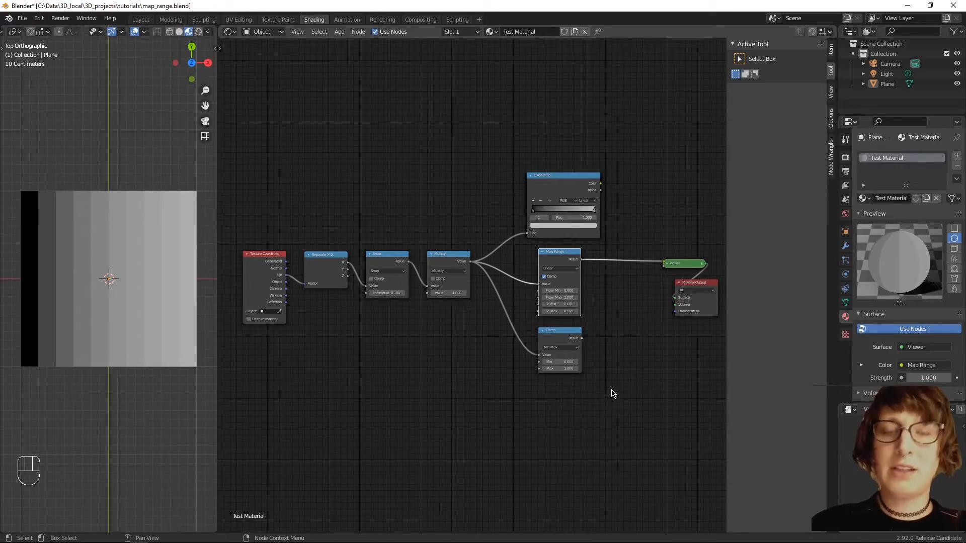
{"action": "mouse_move", "coordinate": [623, 373]}
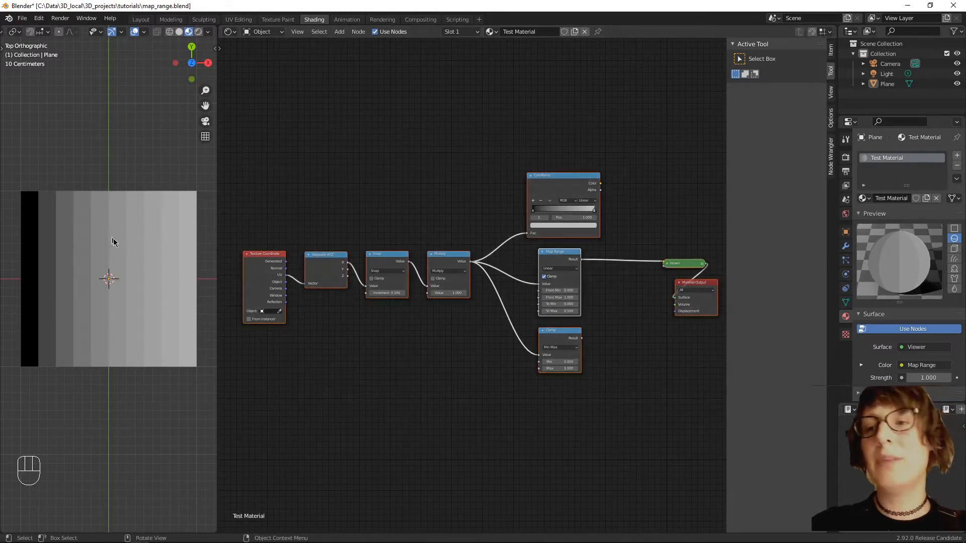
Step: Select the striped grayscale plane in the 3D viewport
{"action": "left_click", "coordinate": [107, 266]}
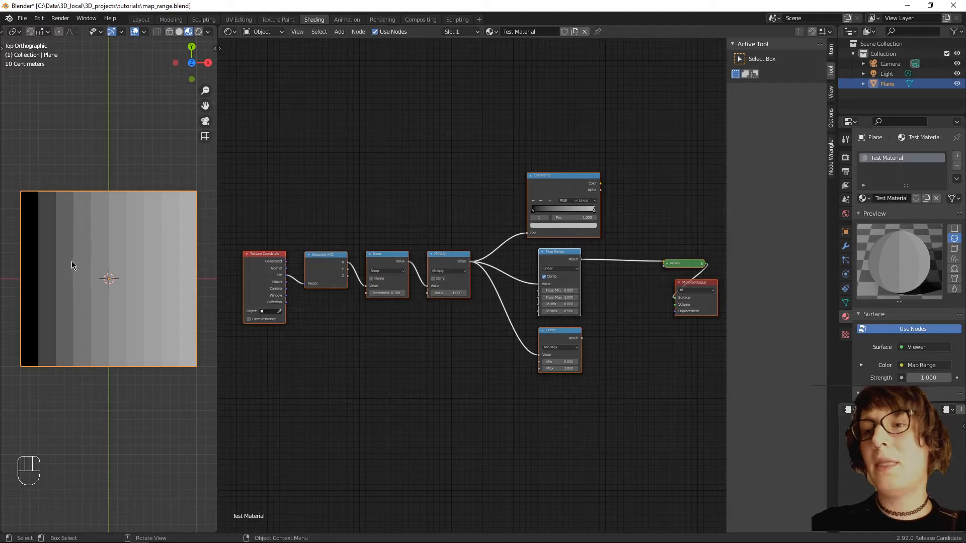
{"action": "mouse_move", "coordinate": [70, 260]}
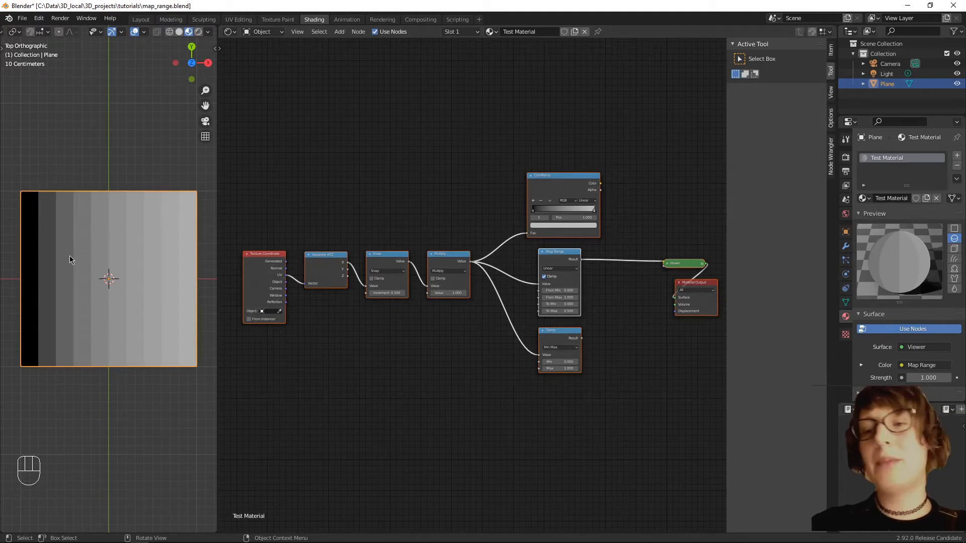
{"action": "mouse_move", "coordinate": [162, 103]}
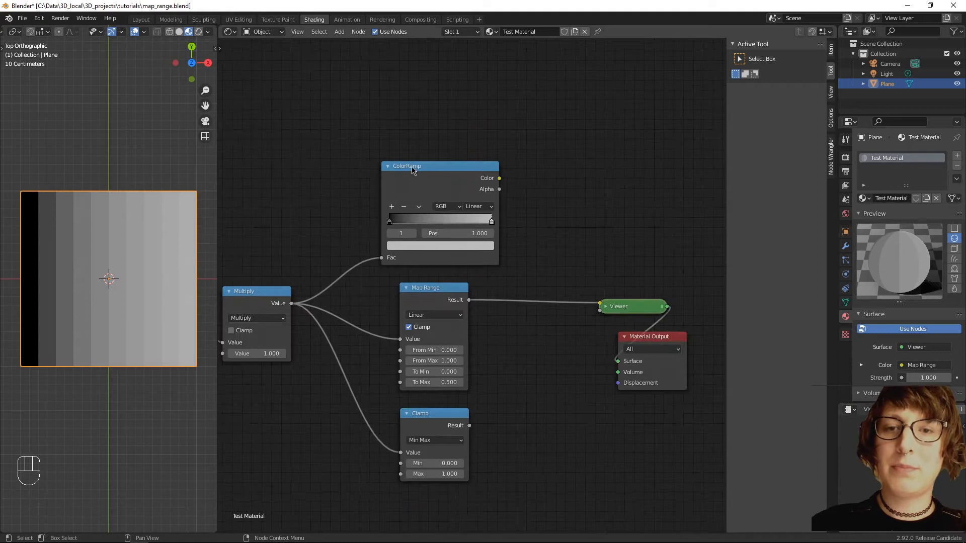
Step: Preview ColorRamp on the plane, sliding the black stop along the ramp and back to 0
{"action": "left_click", "coordinate": [433, 288]}
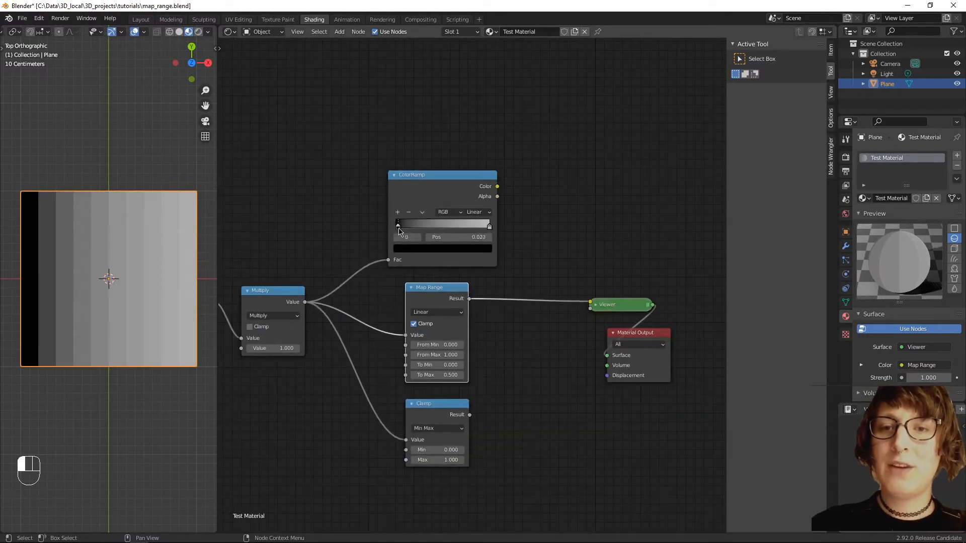
{"action": "left_click_drag", "start_coordinate": [399, 225], "coordinate": [419, 226]}
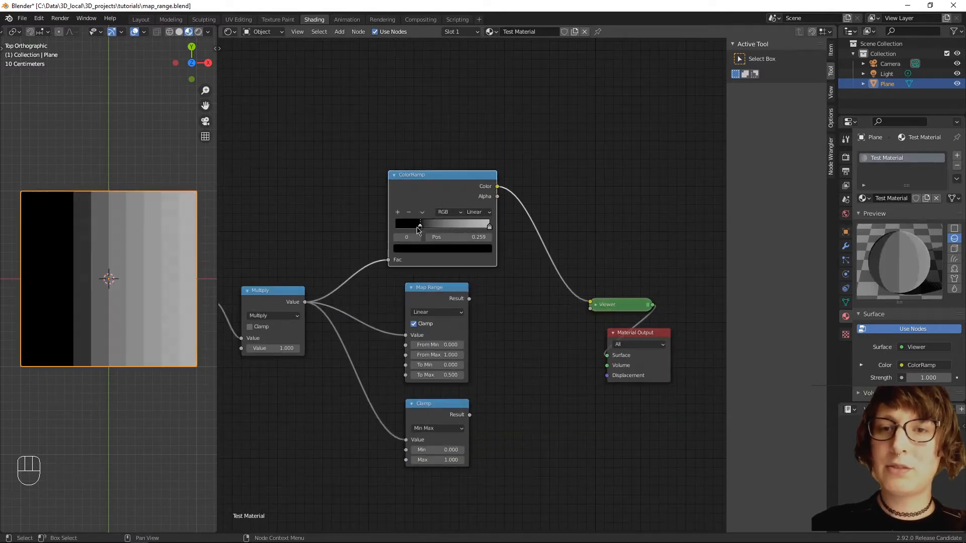
{"action": "left_click_drag", "start_coordinate": [419, 225], "coordinate": [410, 225]}
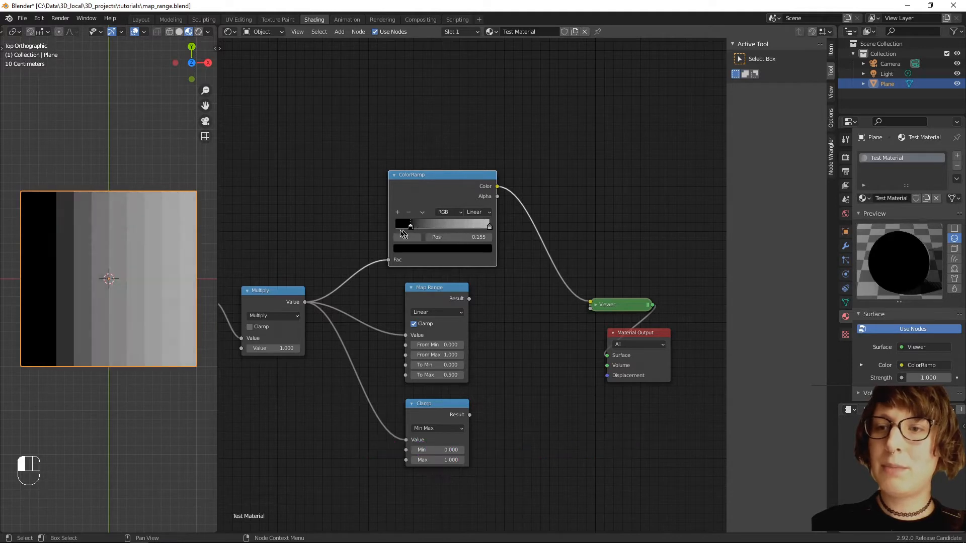
{"action": "left_click_drag", "start_coordinate": [411, 225], "coordinate": [396, 225]}
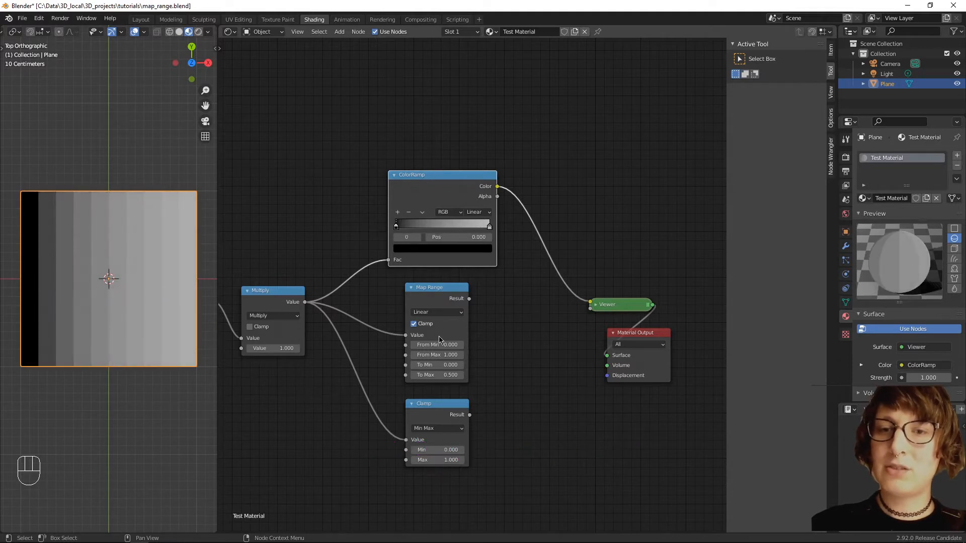
Step: Connect the Map Range node to the Viewer to preview it on the plane
{"action": "left_click", "coordinate": [436, 344]}
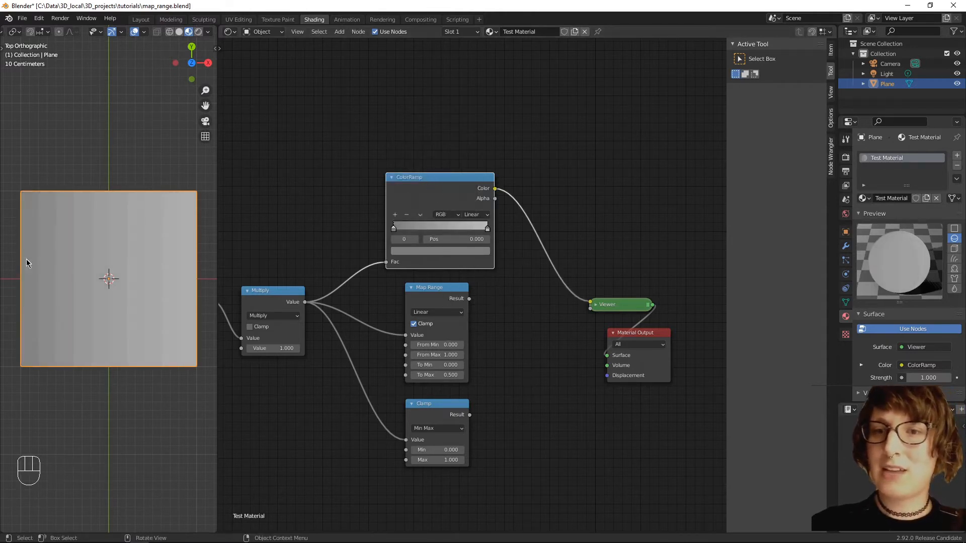
{"action": "mouse_move", "coordinate": [38, 274]}
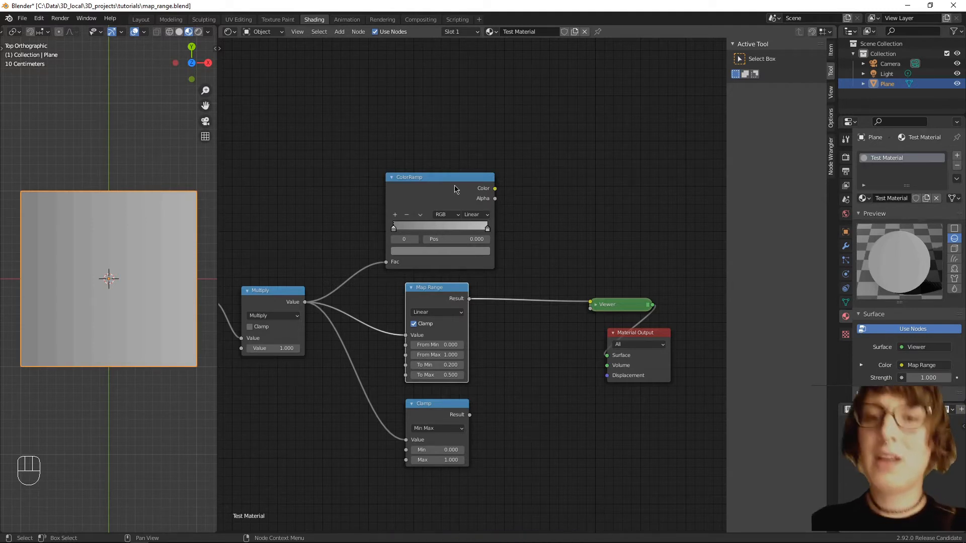
Step: Preview ColorRamp again and open the end stop's colour swatch to try red
{"action": "left_click", "coordinate": [486, 228]}
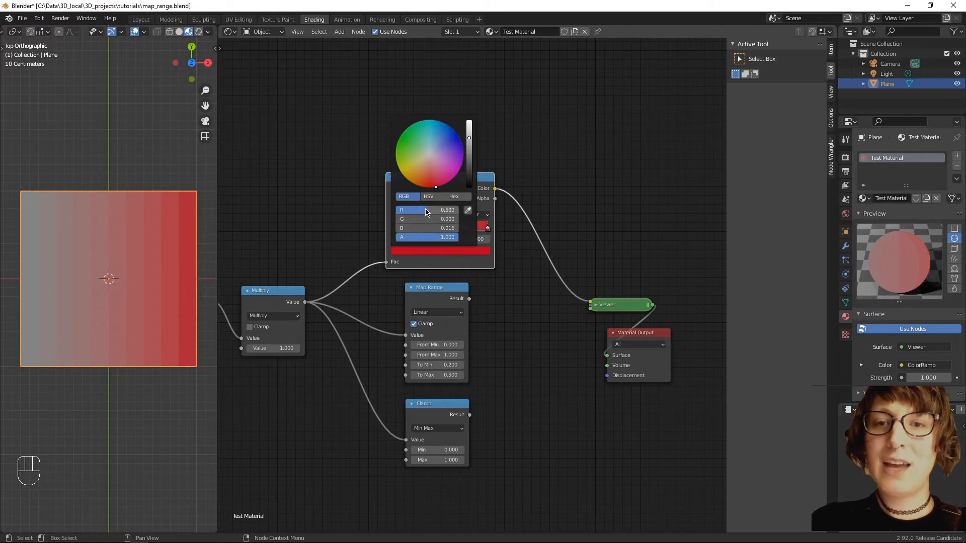
{"action": "left_click", "coordinate": [427, 209]}
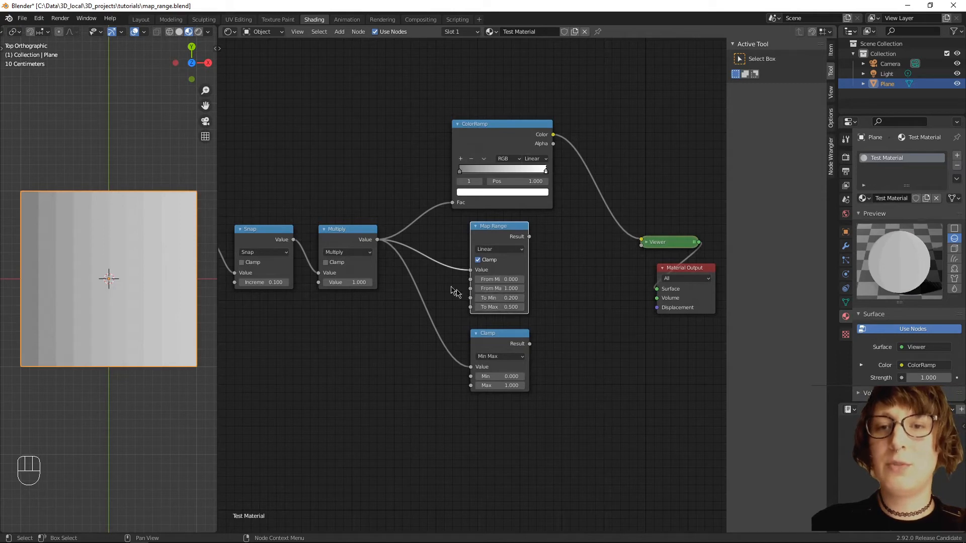
Step: Set the Multiply value to 2.000 and pick the ColorRamp's black start stop
{"action": "double_click", "coordinate": [346, 283]}
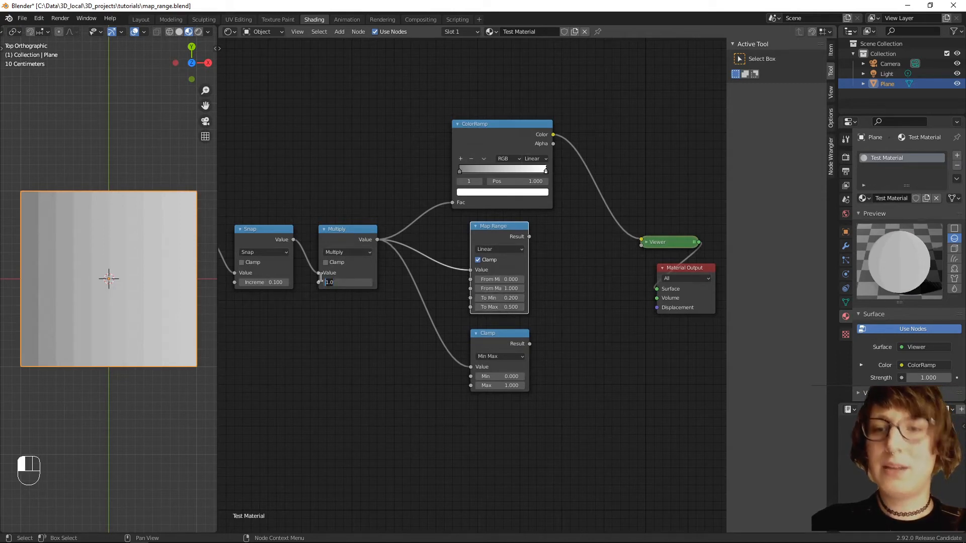
{"action": "type", "text": "2.000"}
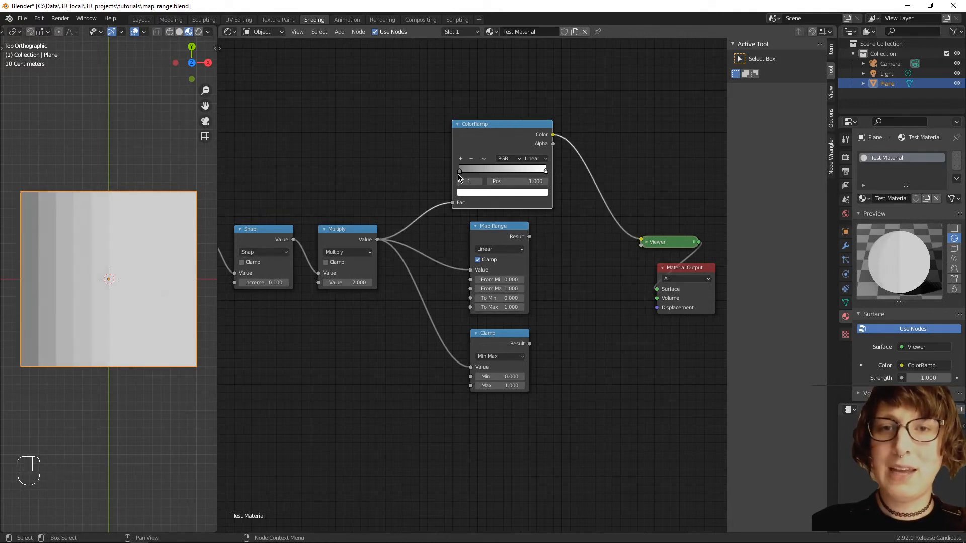
{"action": "left_click", "coordinate": [458, 170]}
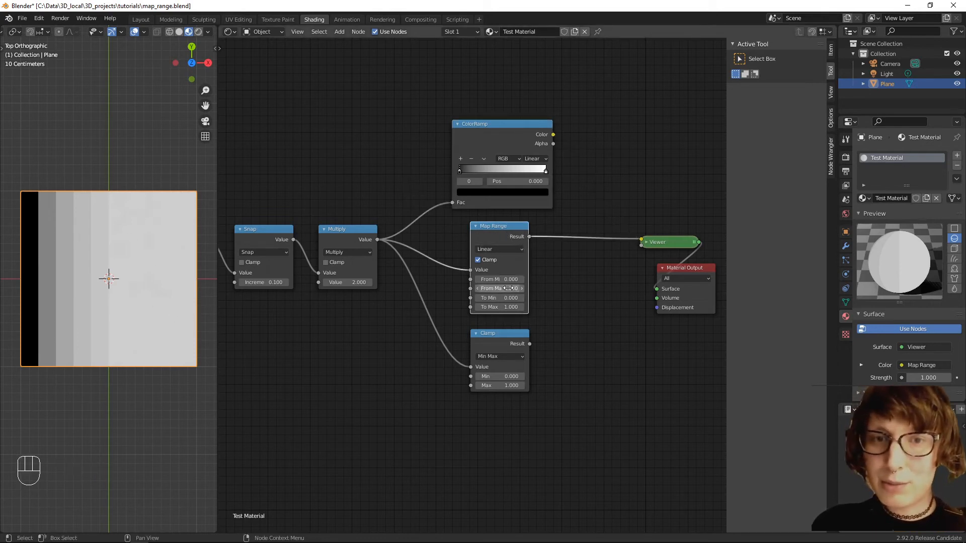
Step: Set Map Range From Max to 2.000 and preview its result on the plane
{"action": "left_click", "coordinate": [500, 288]}
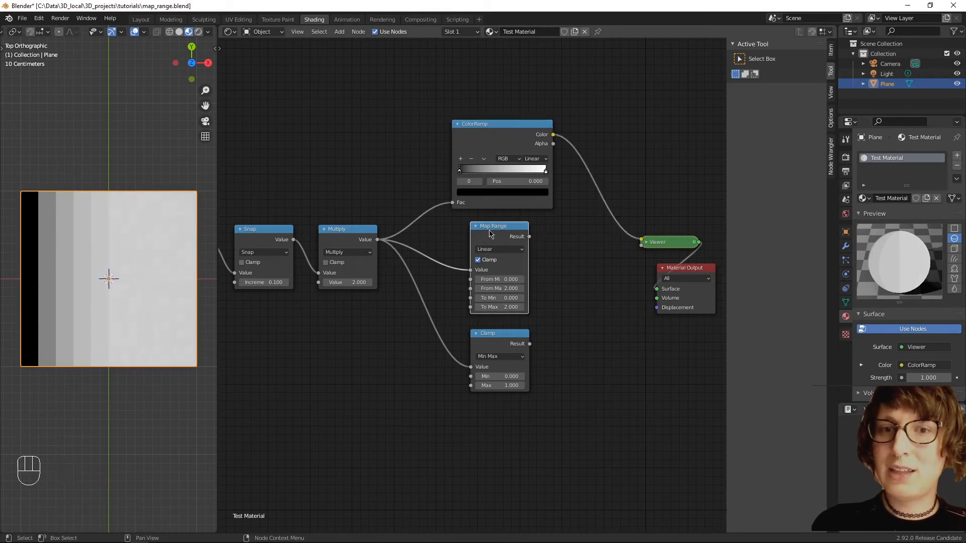
{"action": "left_click", "coordinate": [498, 306]}
{"action": "type", "text": "1.000"}
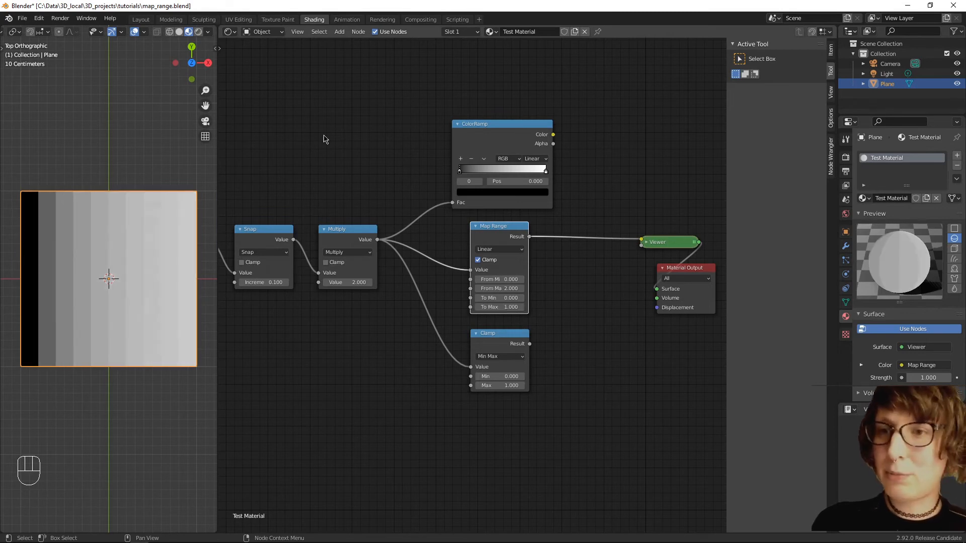
{"action": "mouse_move", "coordinate": [499, 209]}
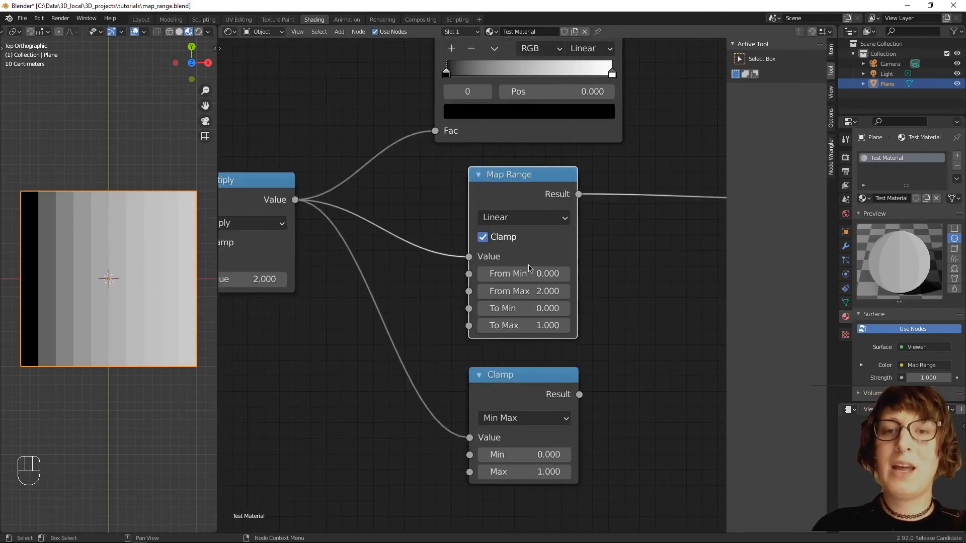
{"action": "scroll", "scroll_direction": "down", "scroll_amount": 3}
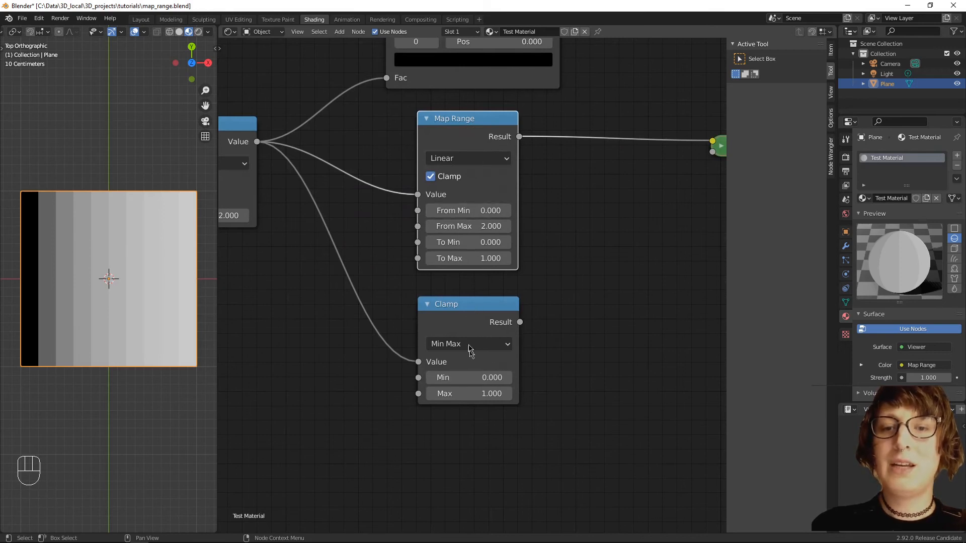
{"action": "mouse_move", "coordinate": [467, 241]}
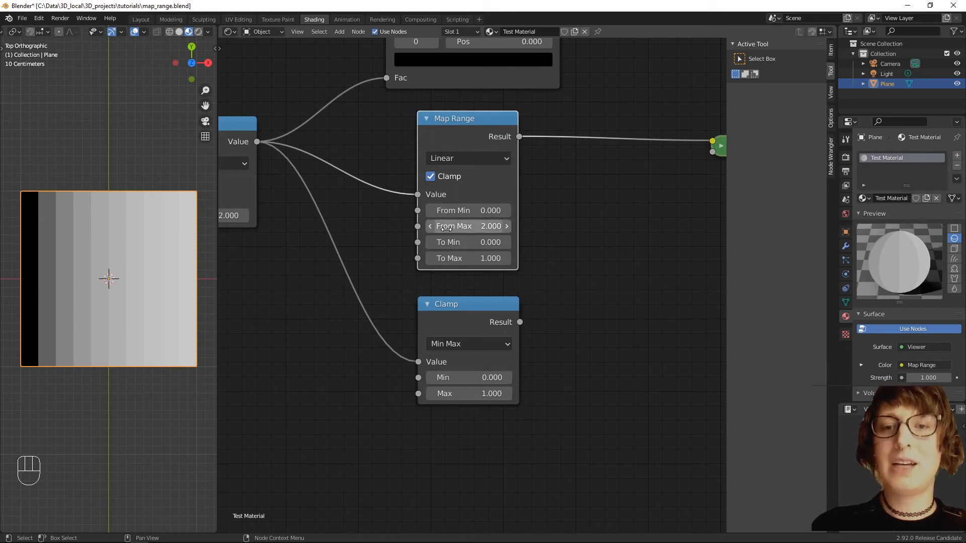
Step: Raise Map Range To Max and Clamp Max to 2.000
{"action": "left_click", "coordinate": [468, 258]}
{"action": "type", "text": "2.000"}
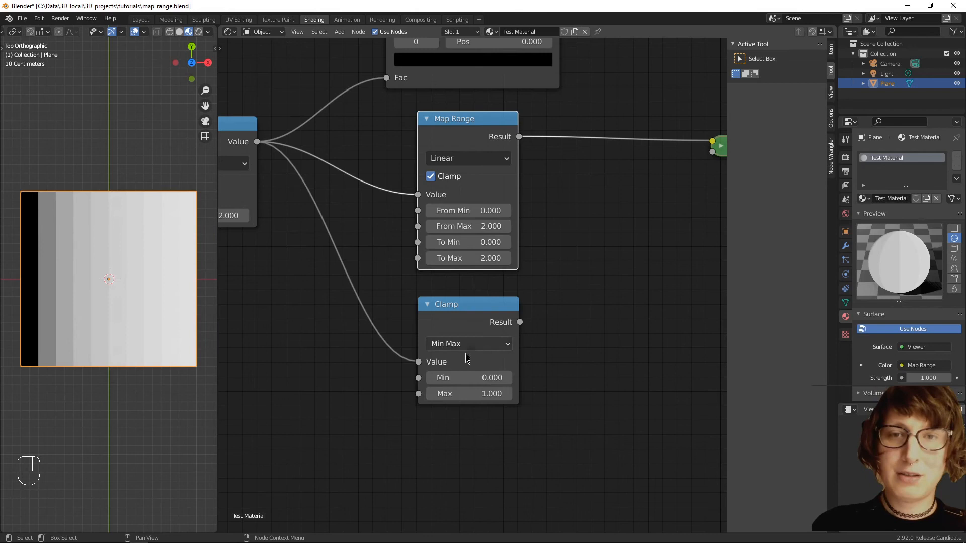
{"action": "left_click", "coordinate": [468, 376]}
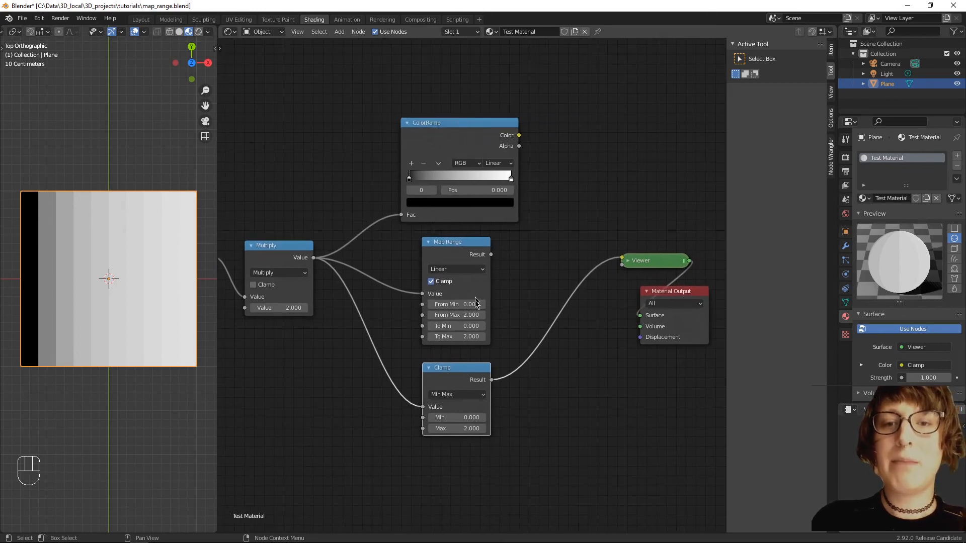
{"action": "mouse_move", "coordinate": [456, 304]}
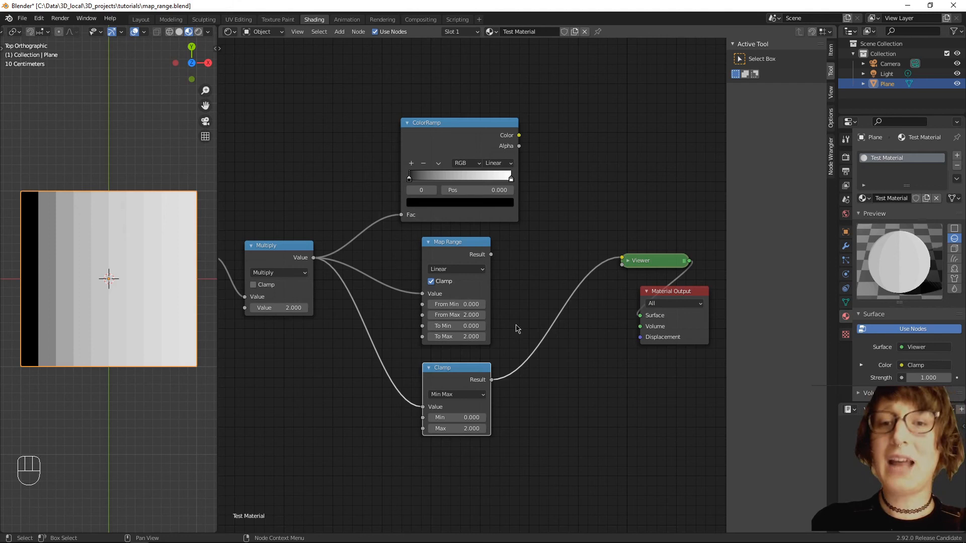
{"action": "mouse_move", "coordinate": [526, 264]}
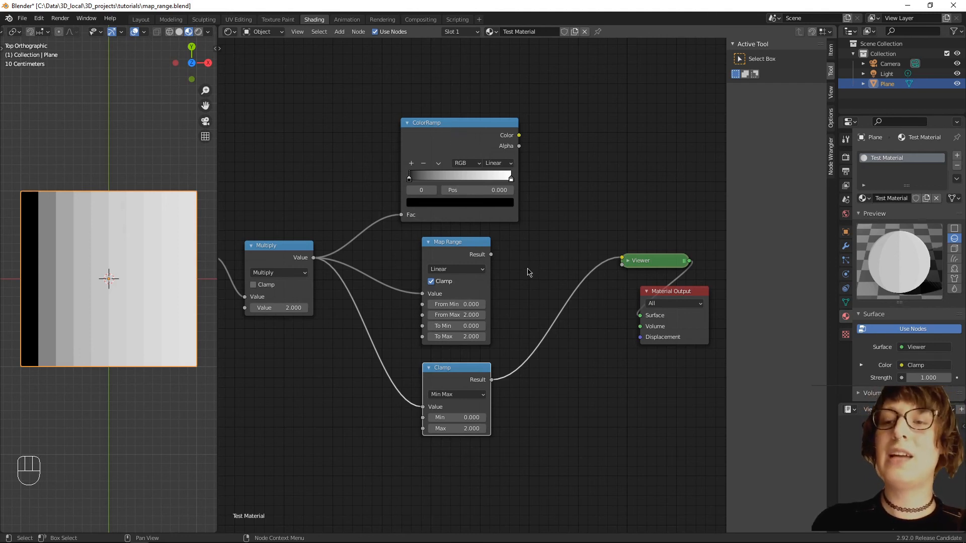
{"action": "mouse_move", "coordinate": [522, 272]}
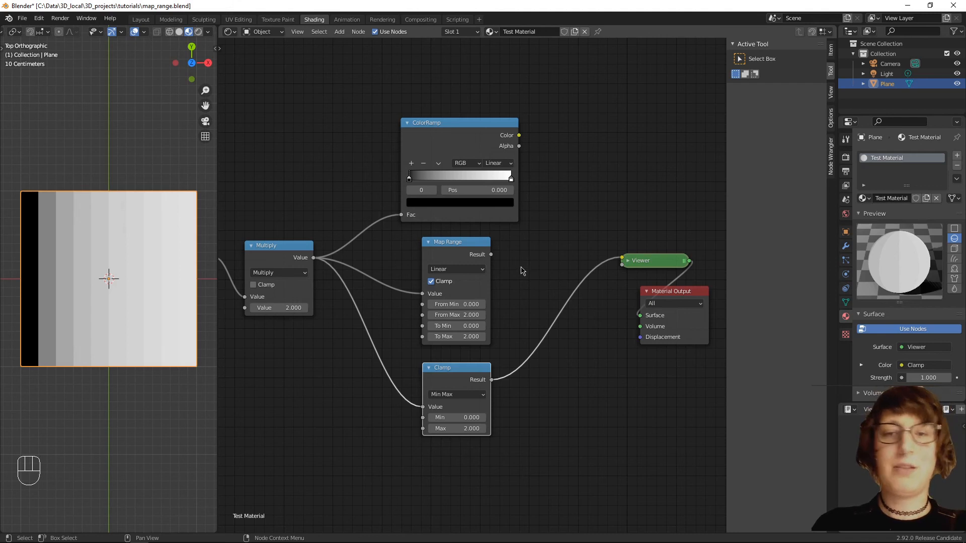